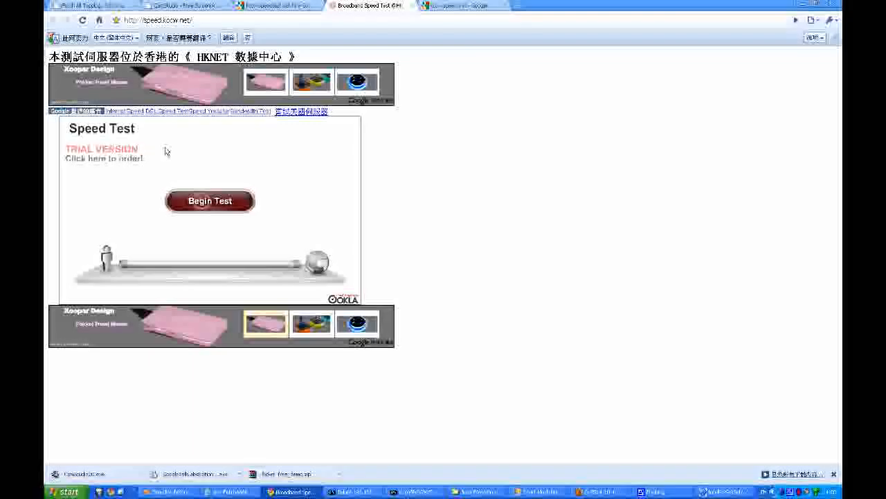
# Start the Ookla speed test against the HKNET server on speed.kocw.net
pyautogui.click(210, 201)
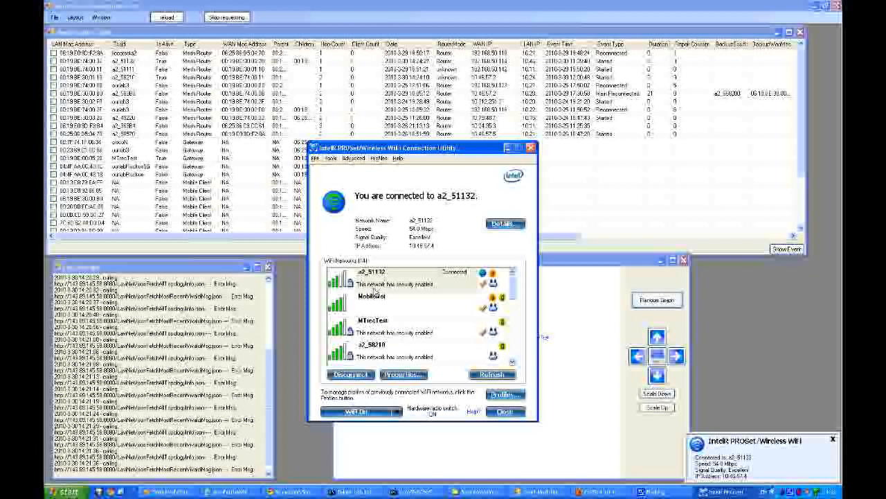
pyautogui.moveTo(489, 171)
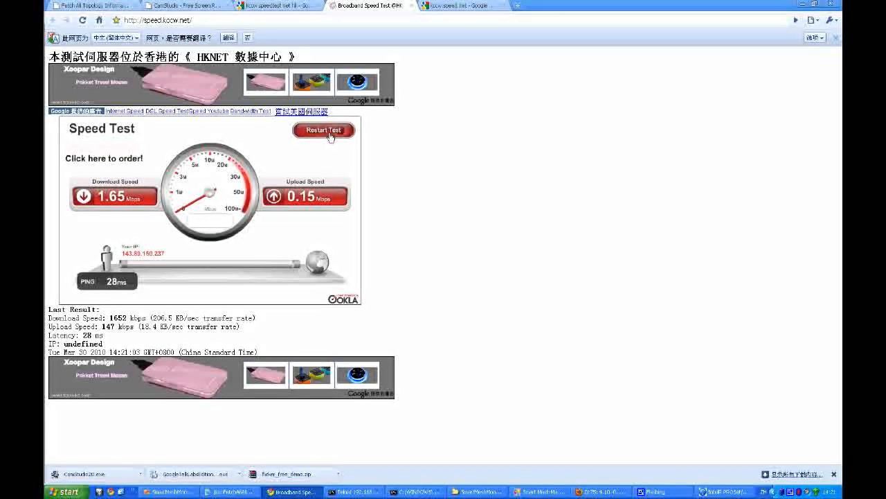
# Rerun the speed test, getting 16.47 Mbps down, 14.09 Mbps up, 15 ms ping
pyautogui.click(324, 130)
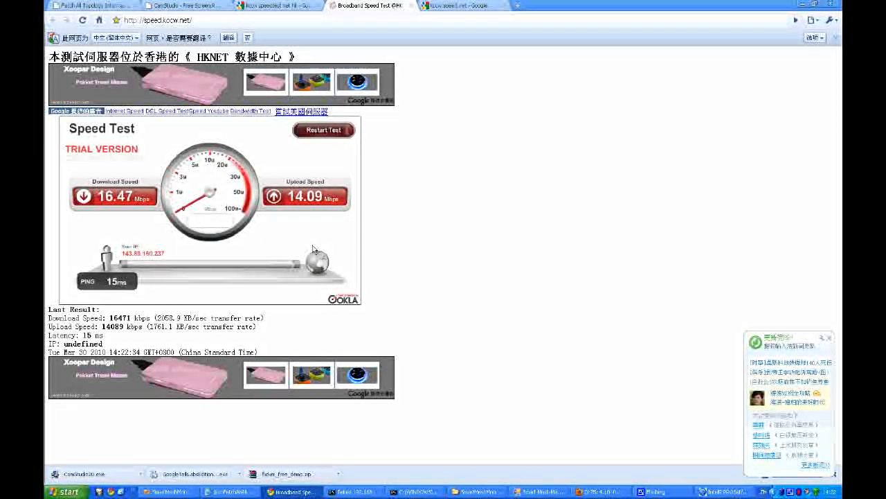
pyautogui.moveTo(551, 492)
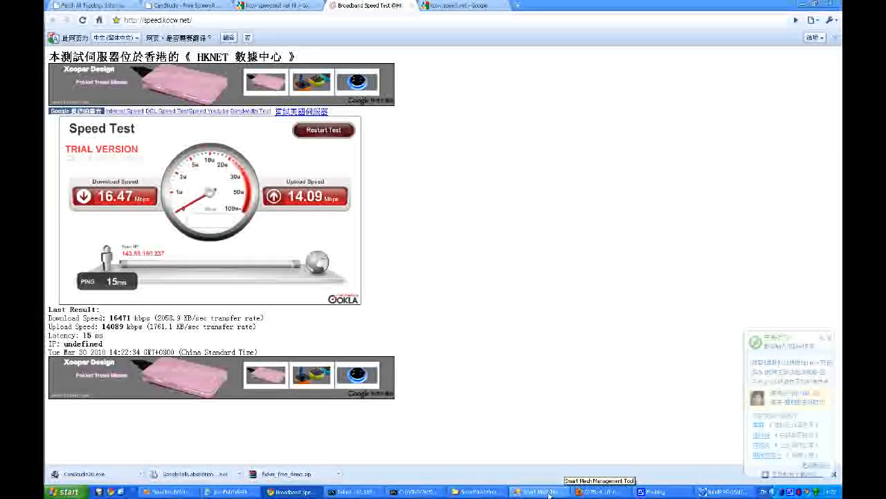
# Bring Smart Mesh Management Tool forward and maximize the treeFrm topology graph window
pyautogui.click(538, 491)
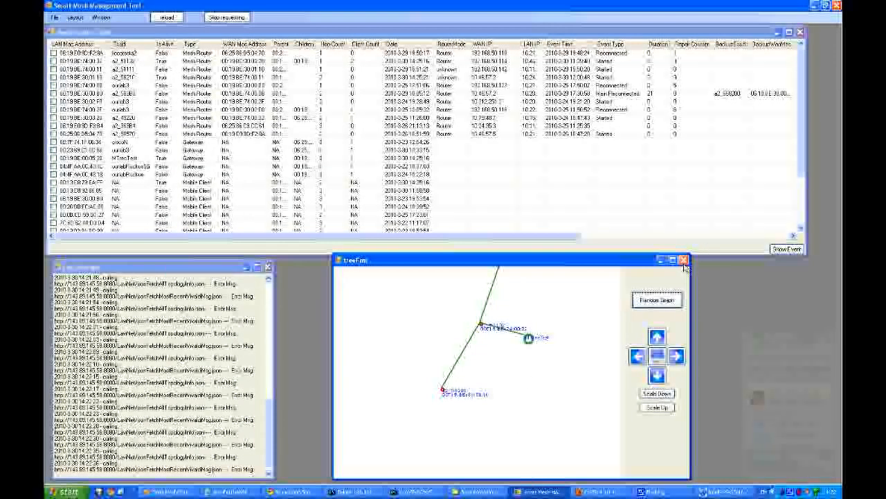
pyautogui.click(673, 259)
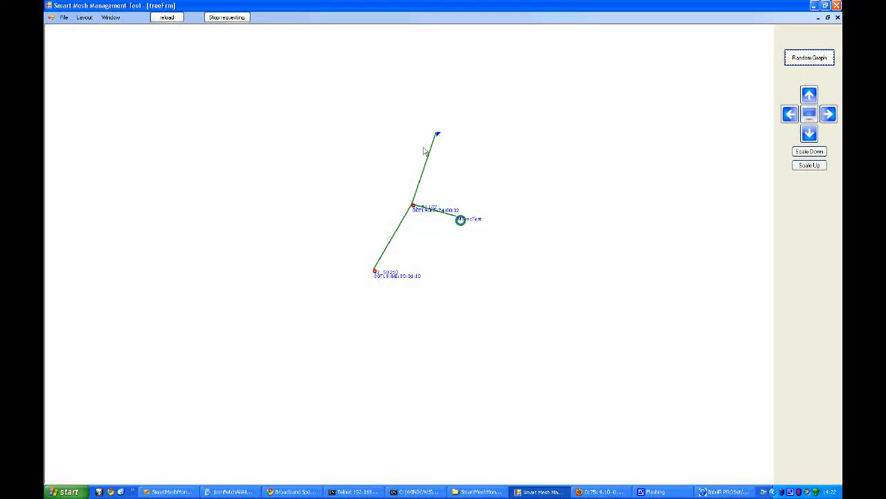
pyautogui.moveTo(471, 146)
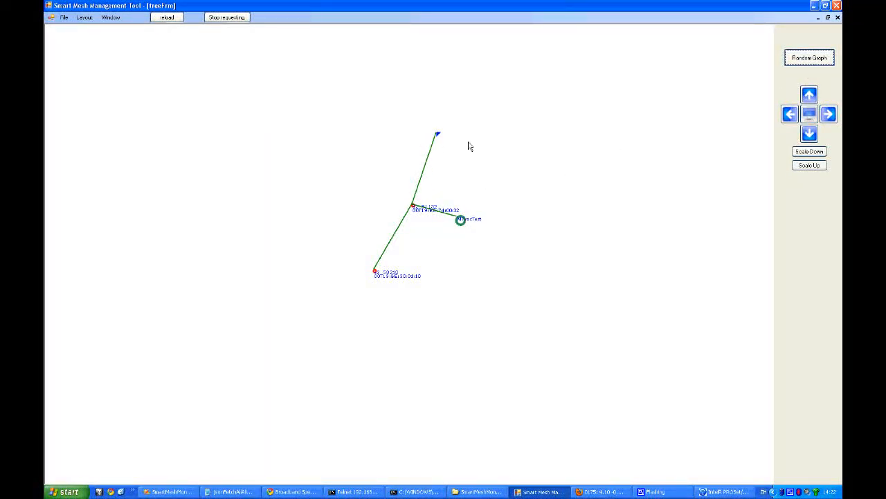
pyautogui.moveTo(454, 153)
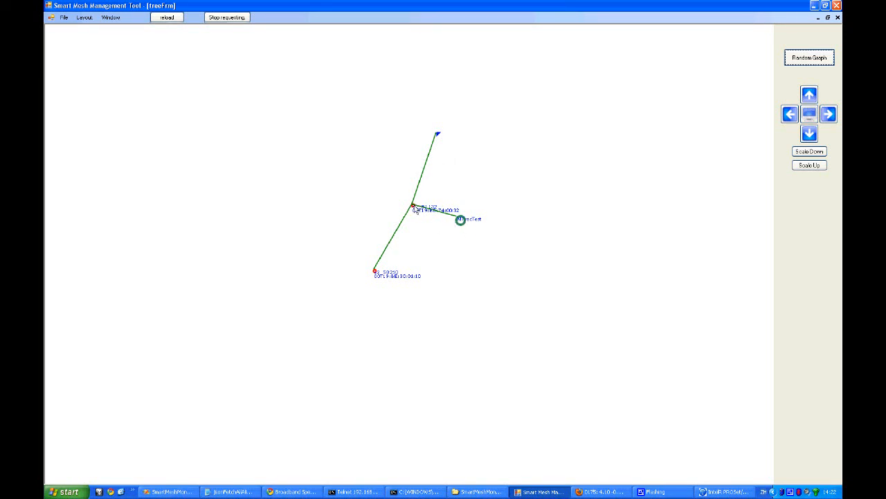
pyautogui.moveTo(672, 83)
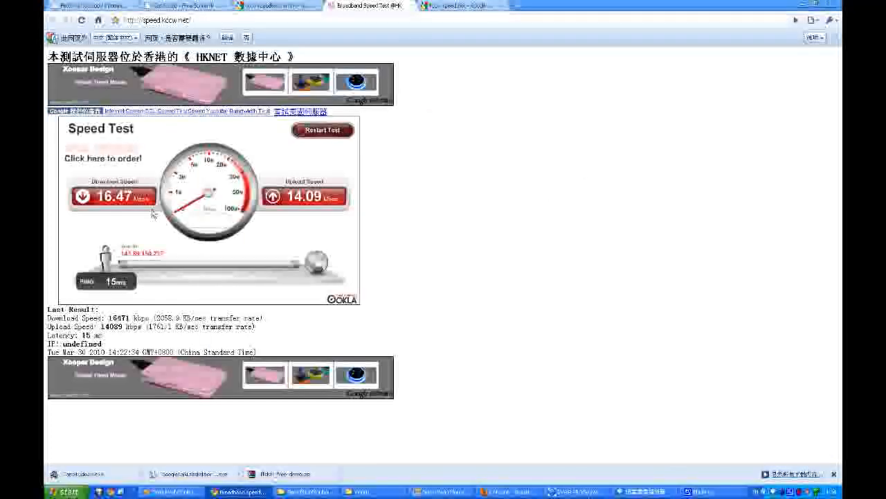
# Rerun the speed test, now reading 0.54 Mbps down, 0.28 Mbps up, 38 ms ping
pyautogui.click(322, 130)
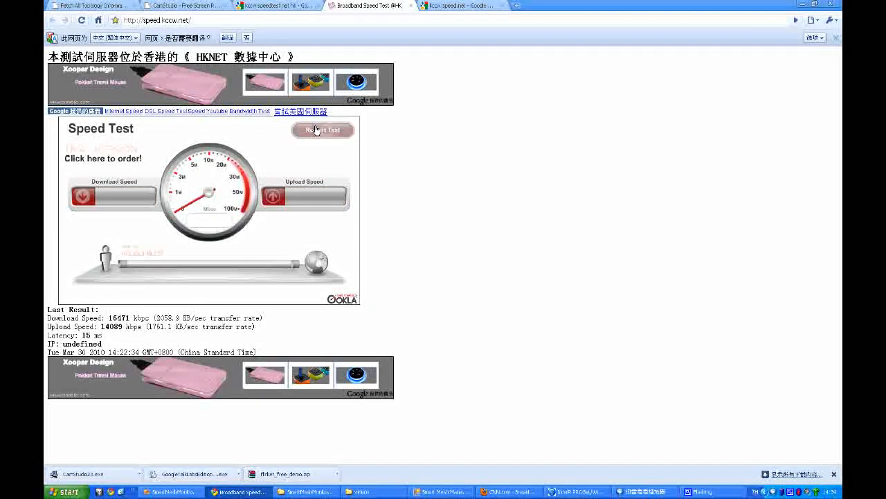
pyautogui.click(322, 130)
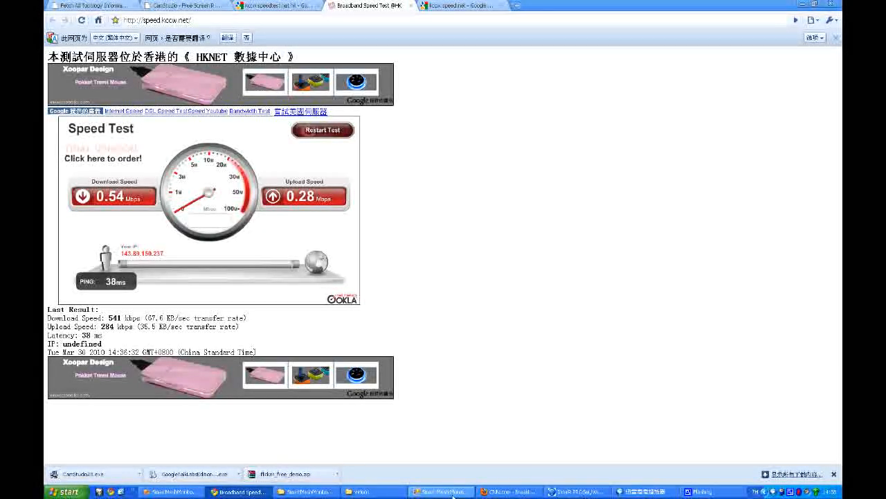
pyautogui.click(322, 130)
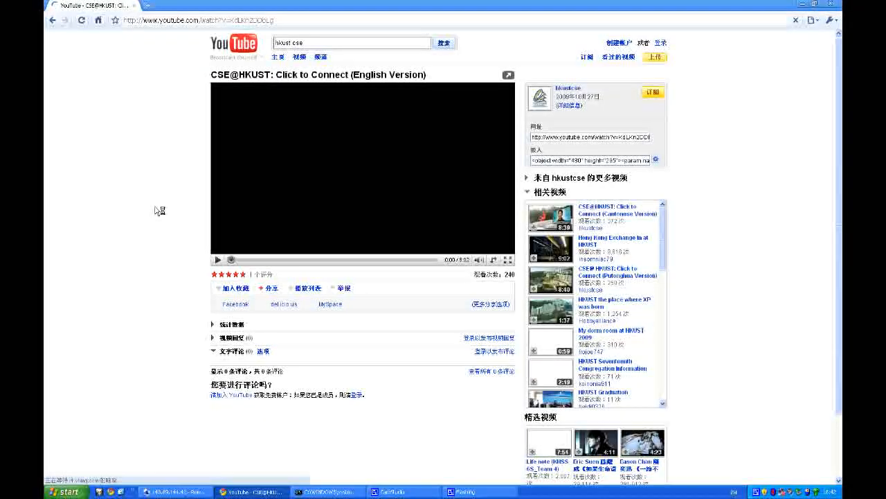
# Play the Click to Connect YouTube video
pyautogui.click(218, 260)
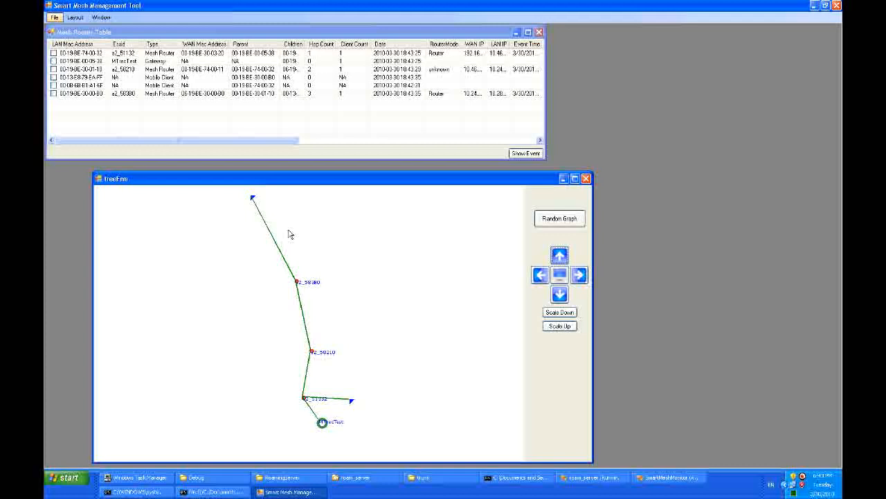
pyautogui.moveTo(333, 417)
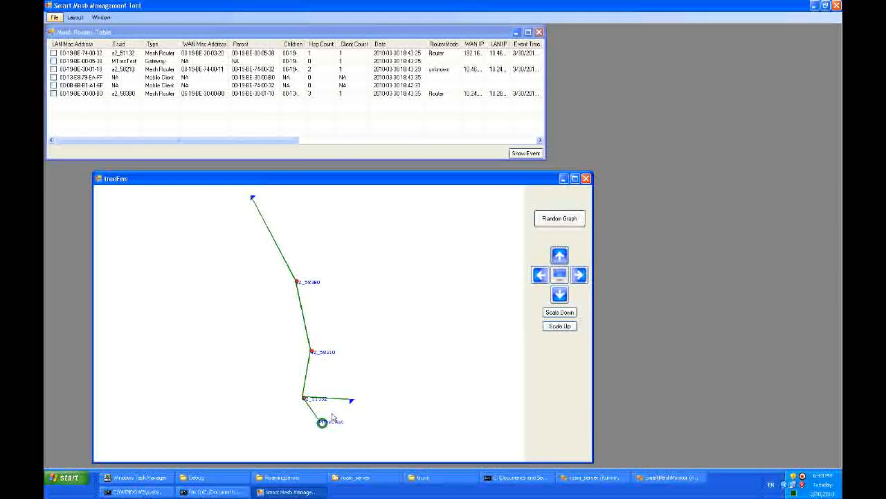
pyautogui.moveTo(310, 237)
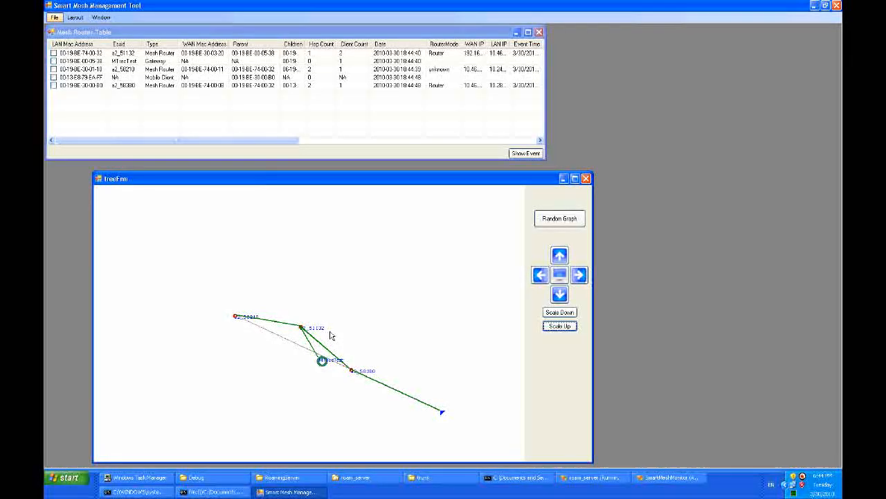
pyautogui.moveTo(305, 353)
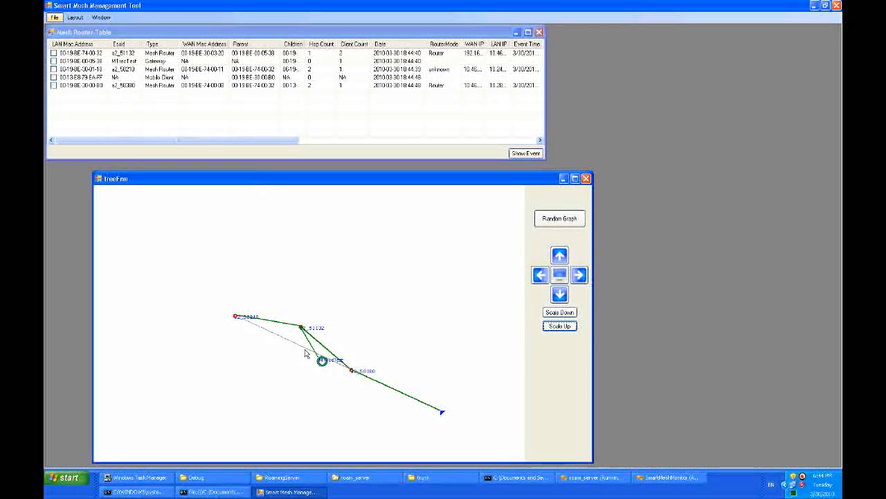
pyautogui.moveTo(231, 326)
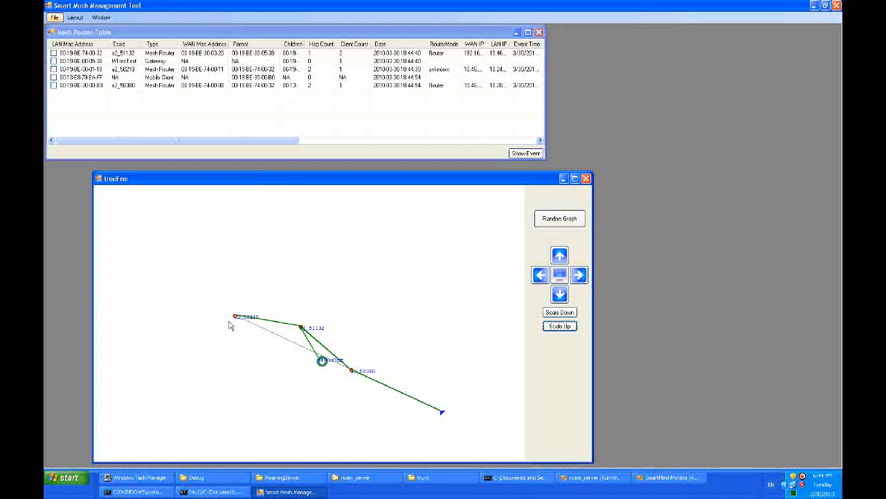
pyautogui.moveTo(345, 322)
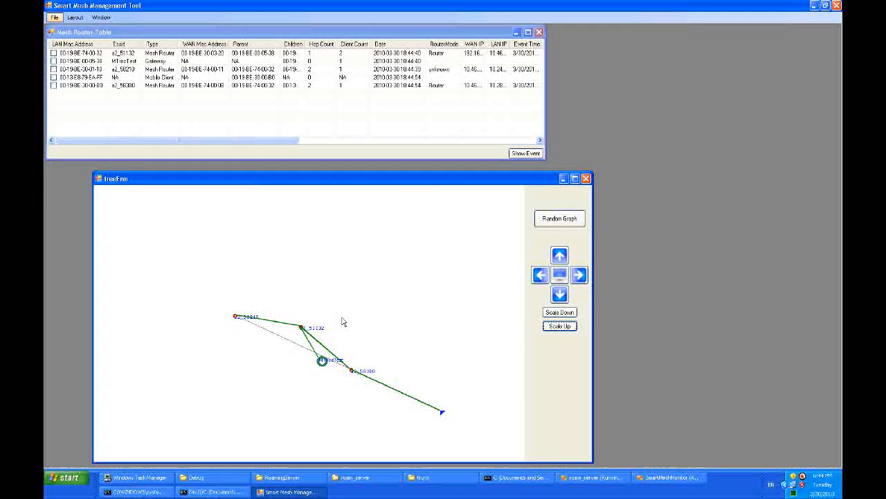